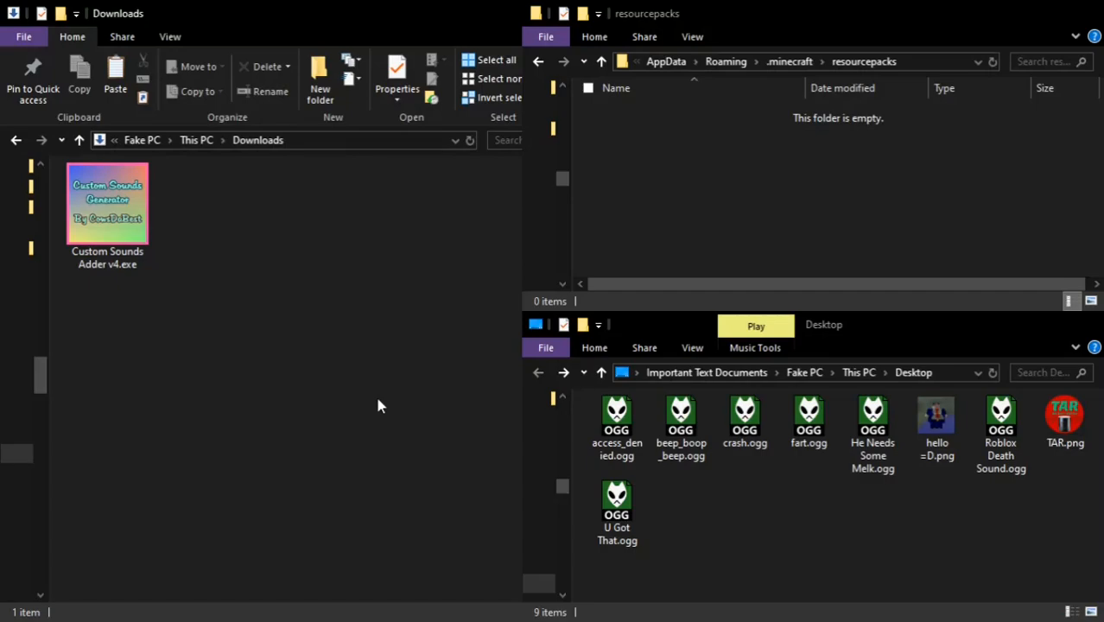
mouse_move(383, 408)
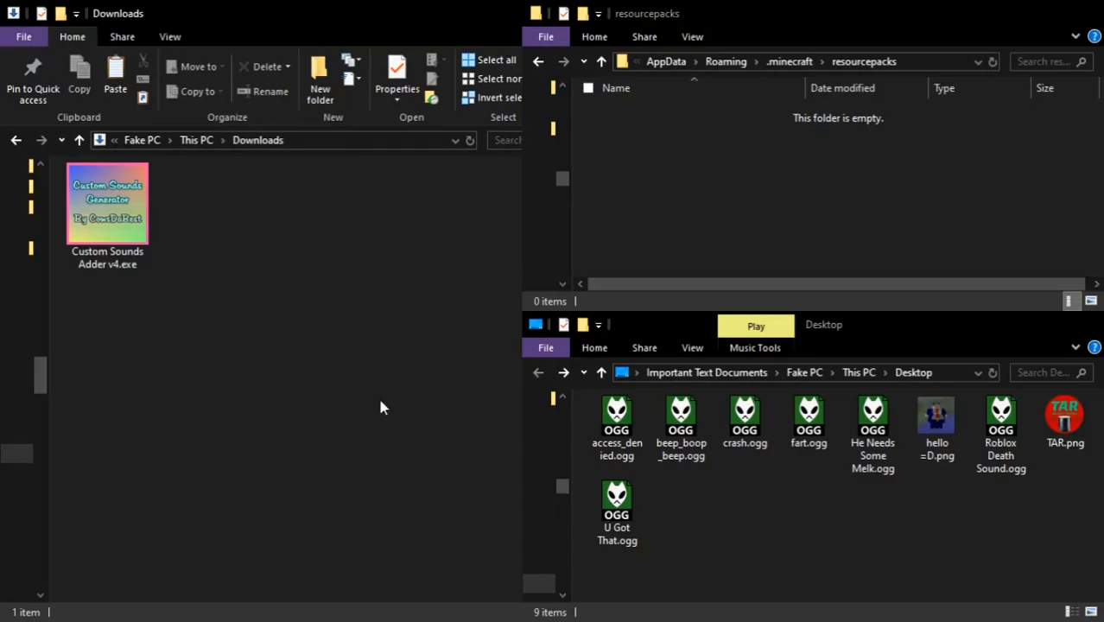
mouse_move(277, 390)
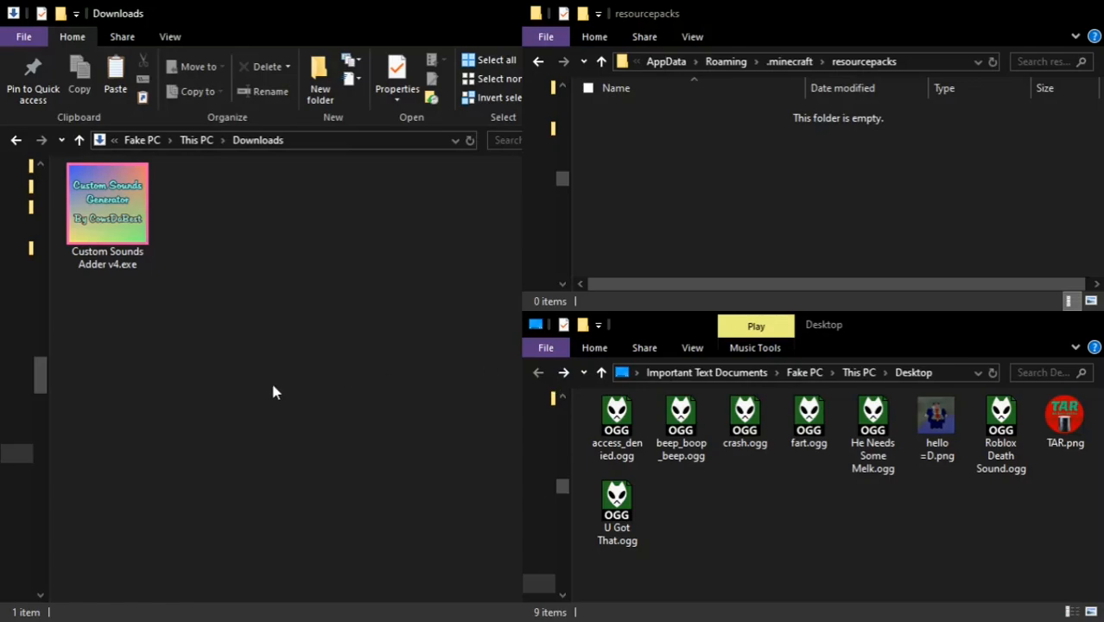
mouse_move(212, 284)
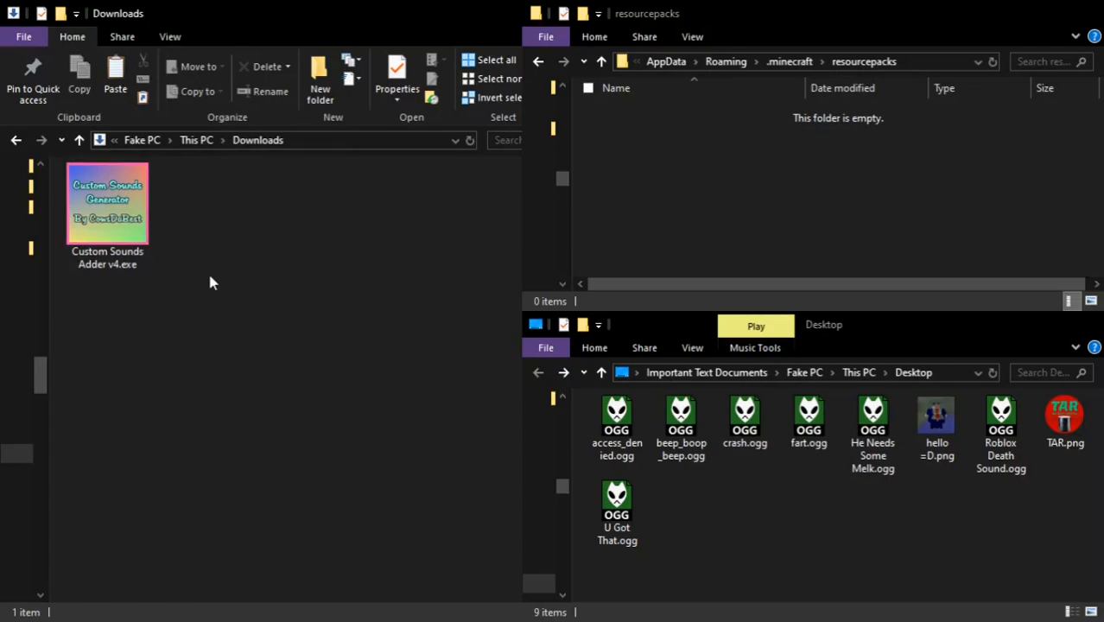
- Show Minecraft's resource pack list and jump to the empty resourcepacks folder
click(107, 204)
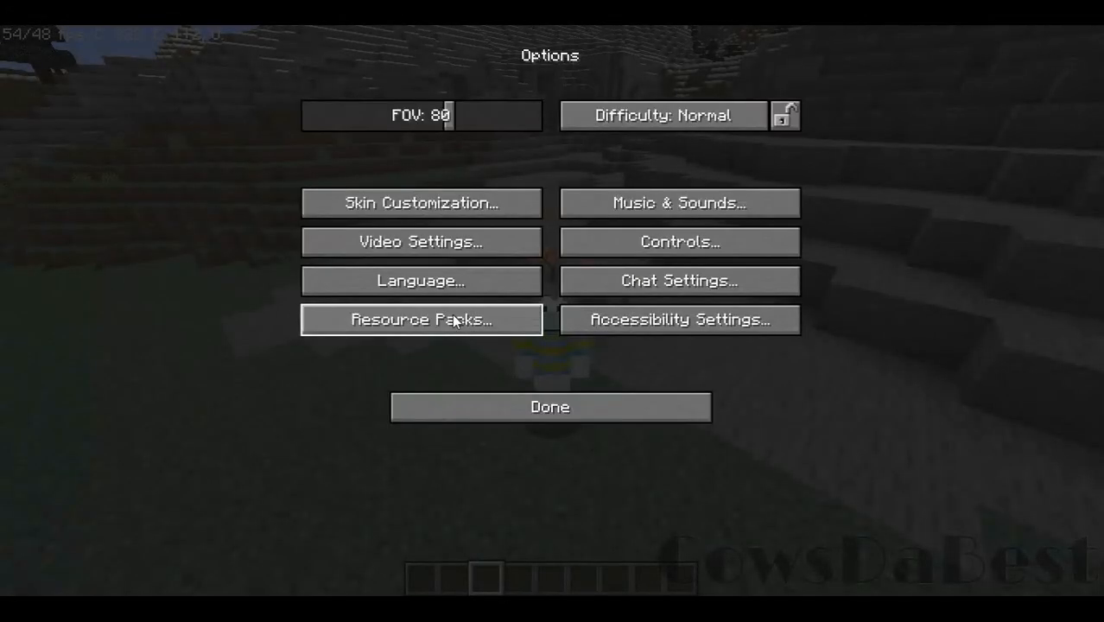
click(422, 318)
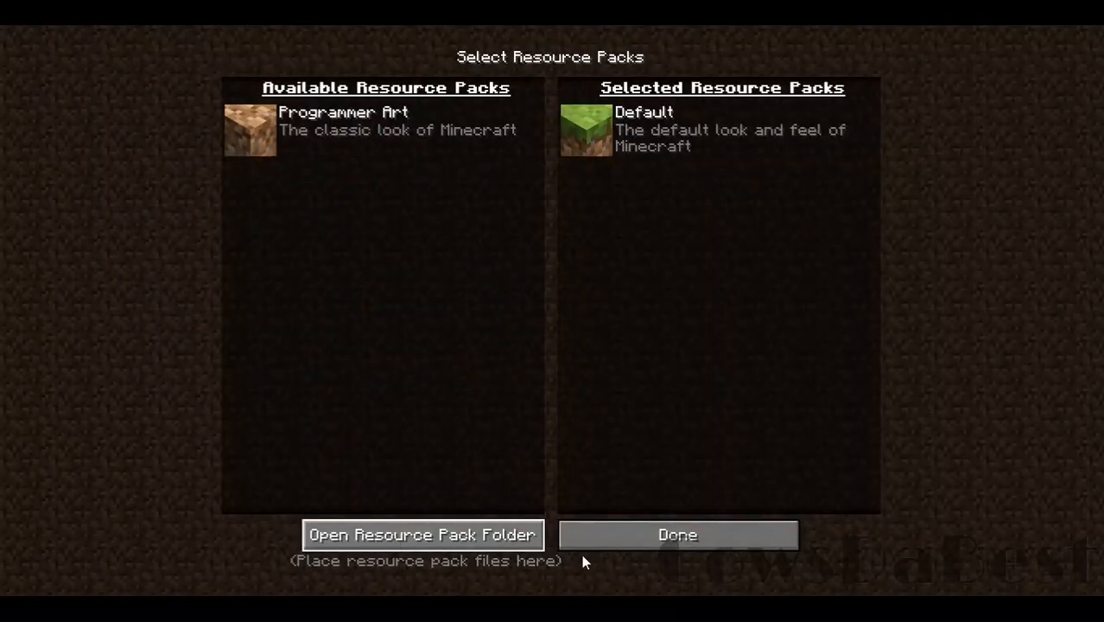
click(423, 536)
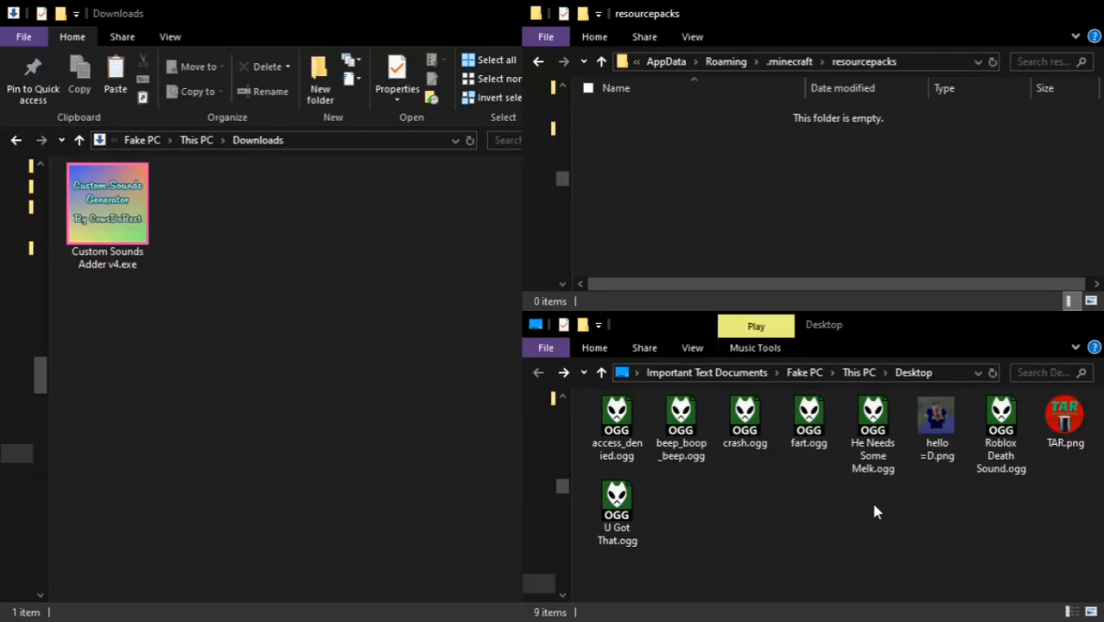
- Start Custom Sounds Adder v4.exe from Downloads, reaching its sound generator menu
click(1001, 423)
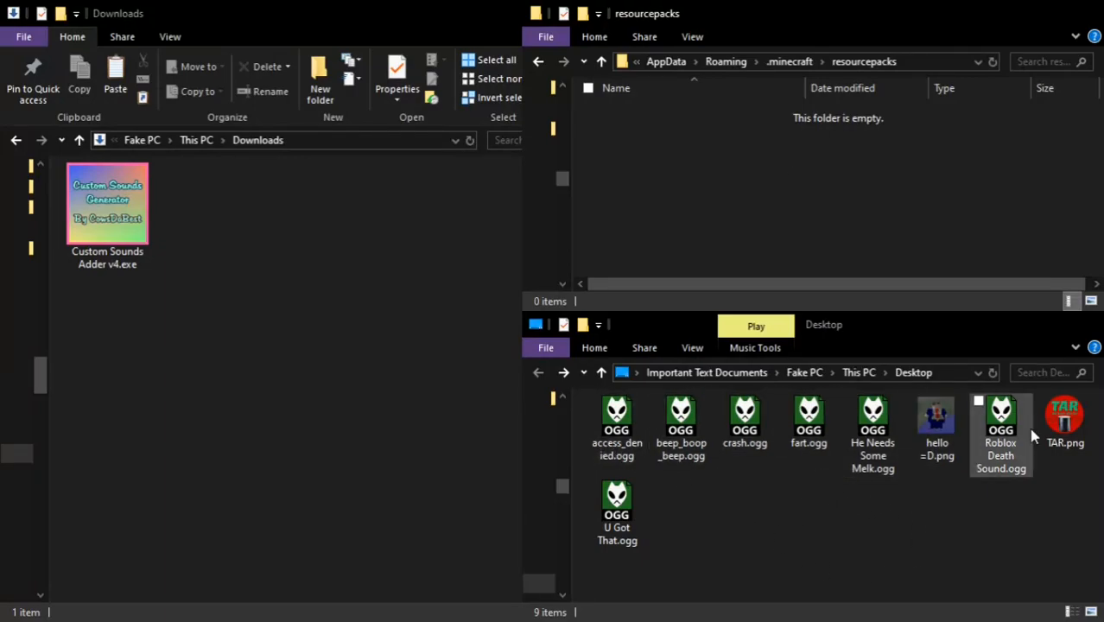
click(937, 423)
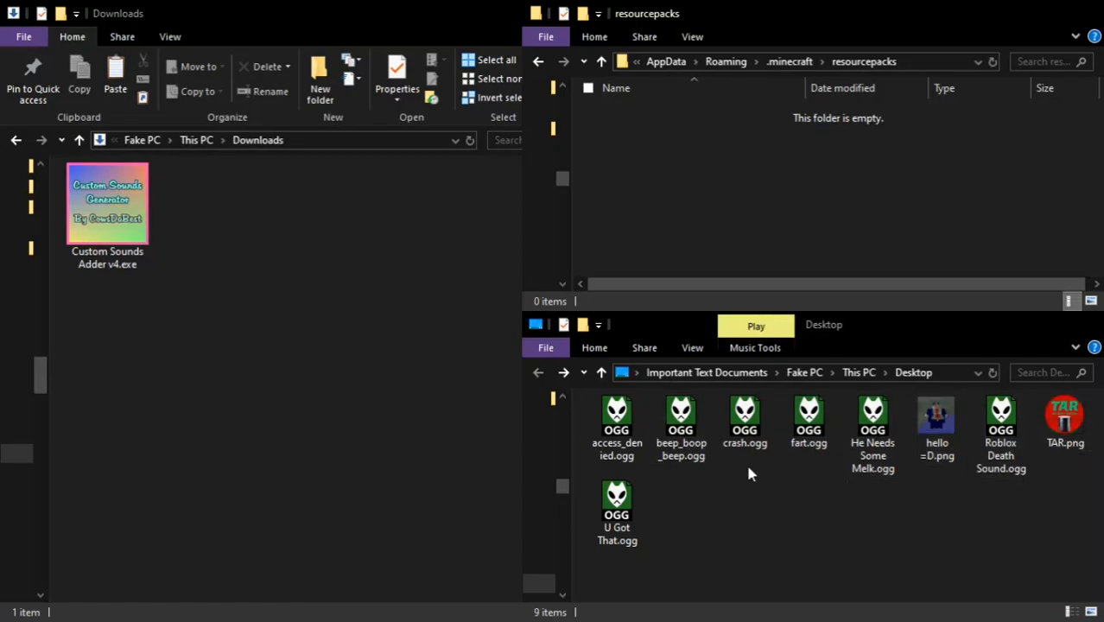
mouse_move(864, 517)
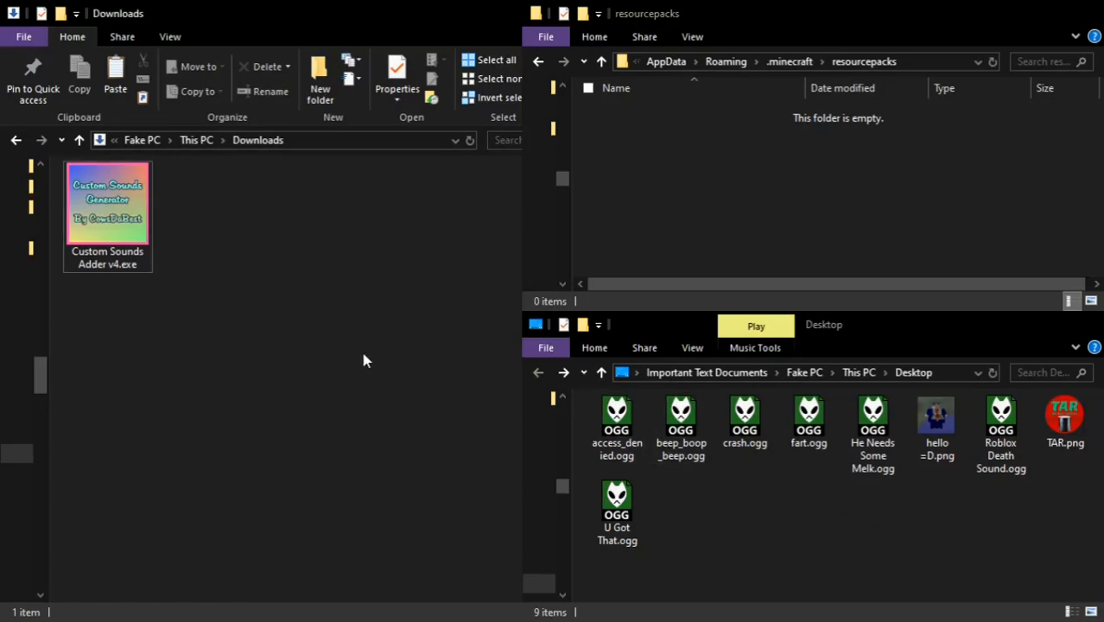
double_click(107, 203)
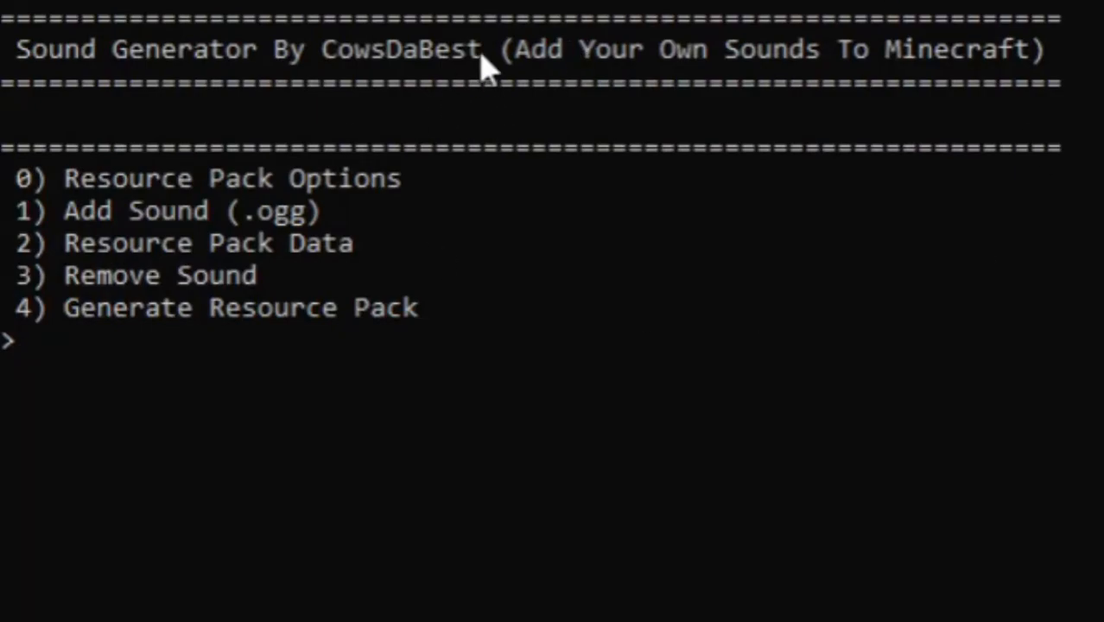
mouse_move(510, 159)
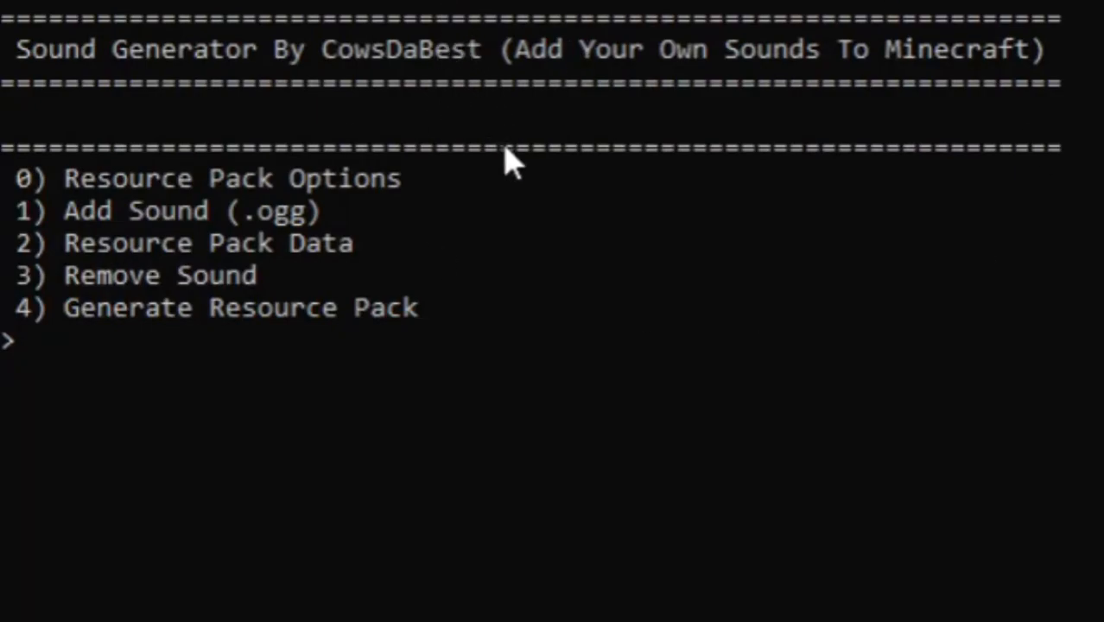
mouse_move(605, 199)
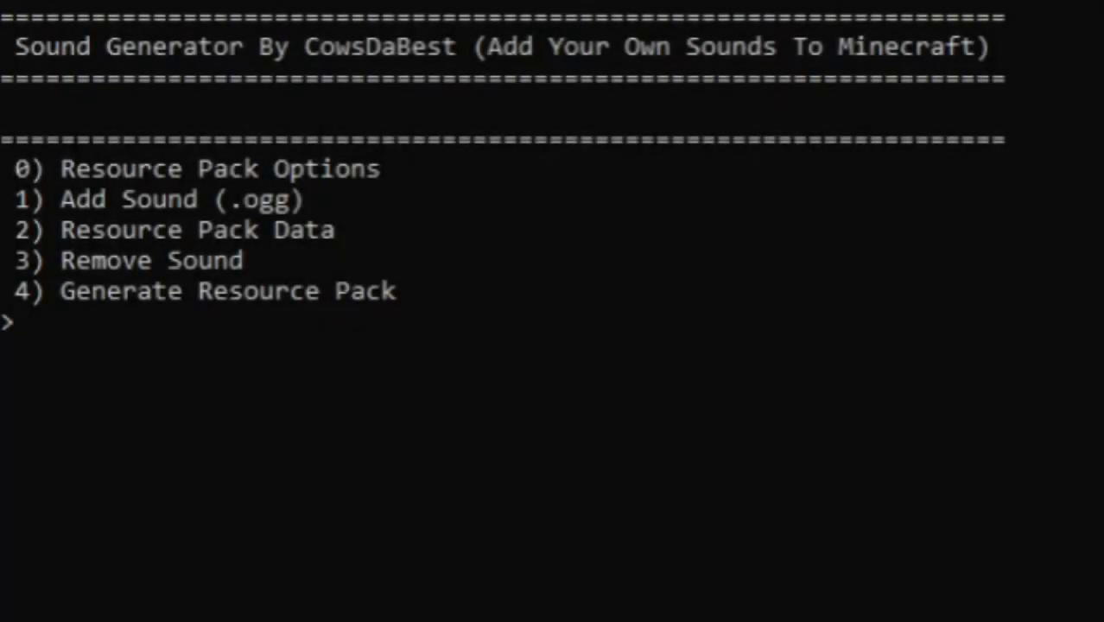
- Pick option 0, Resource Pack Options, at the main menu prompt
text(0)
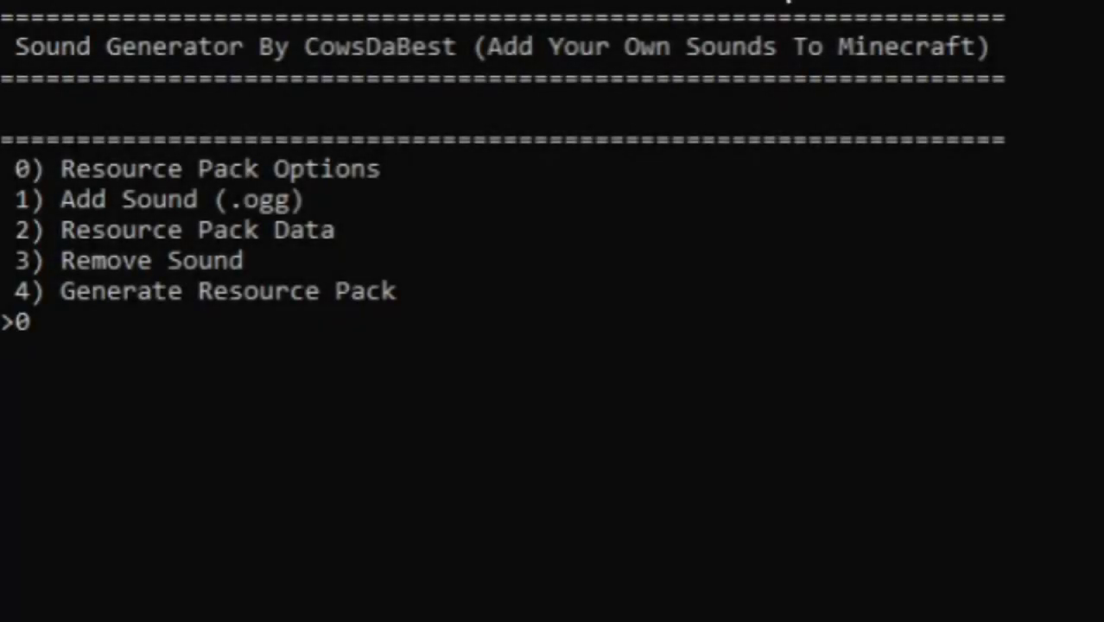
- Enter pack name 'My Custom Sounds' and description 'Made With Love'
key(enter)
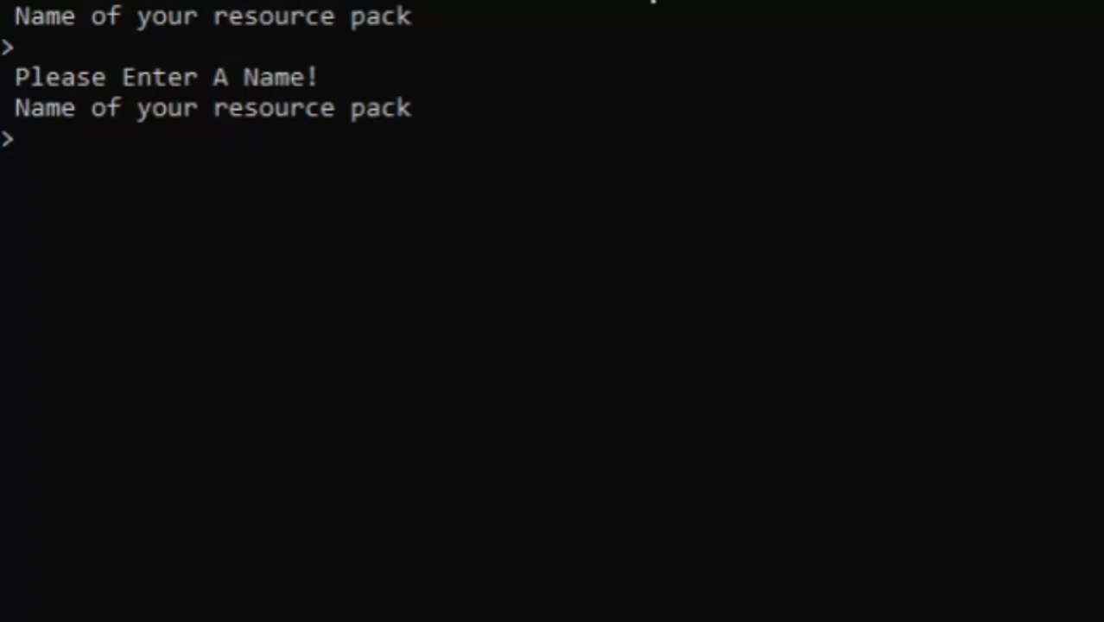
text(My Custom Sounds)
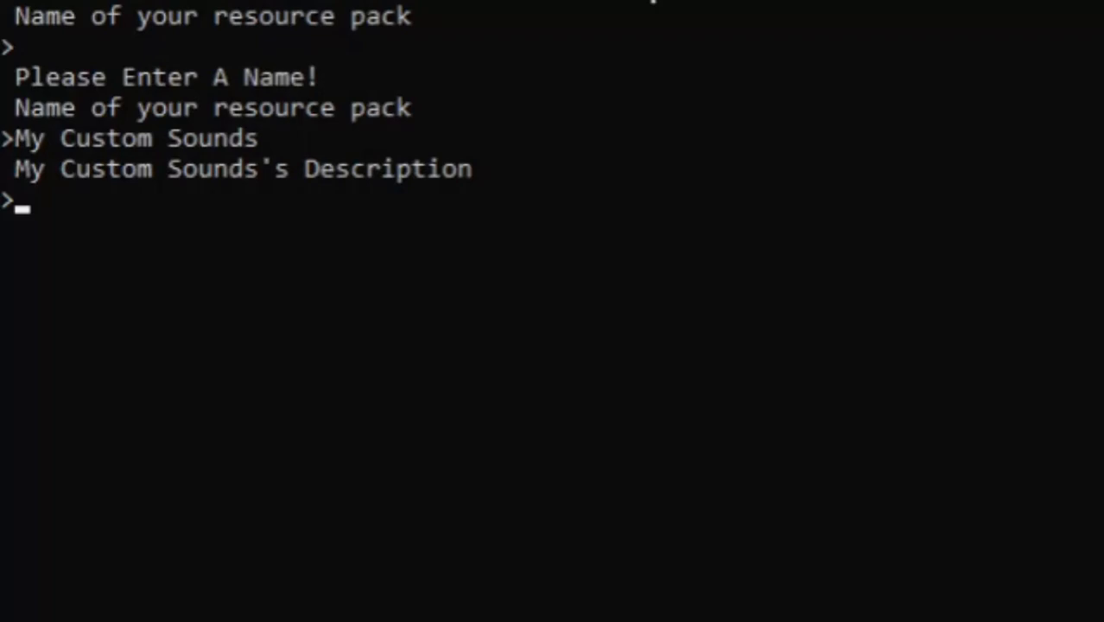
text(Made With Love)
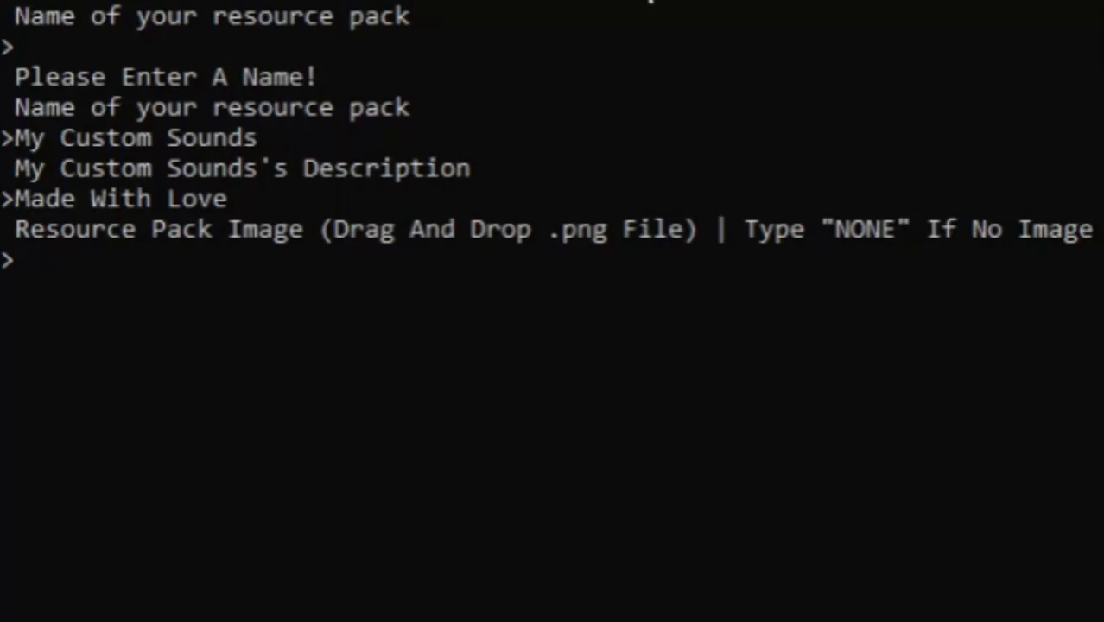
mouse_move(605, 95)
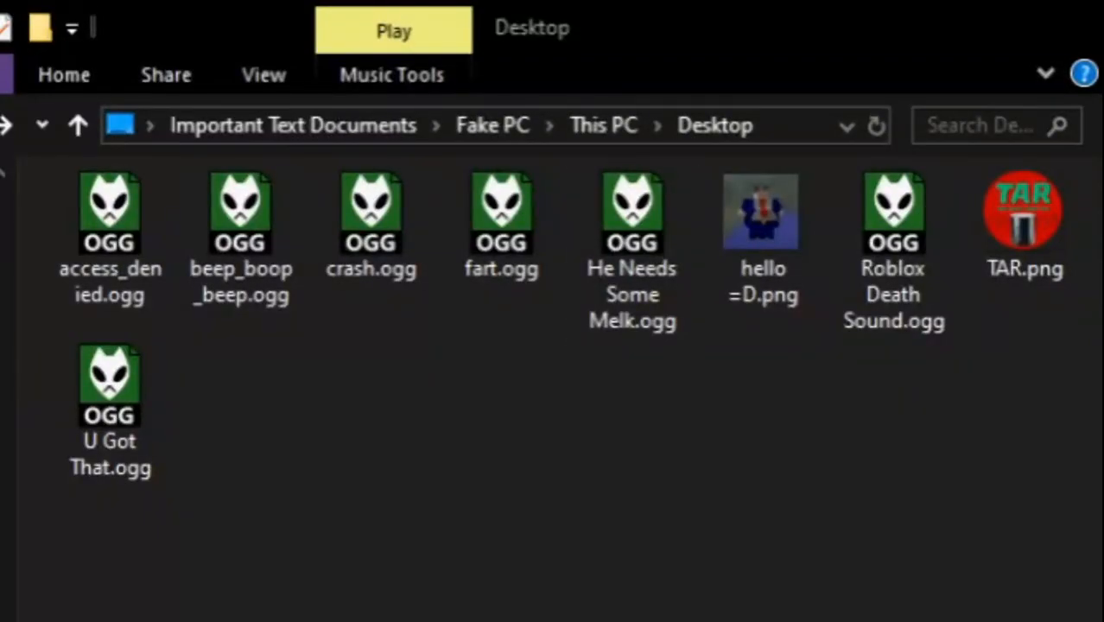
- Select hello =D.png on the Desktop and drop it into the console as the pack image
click(762, 211)
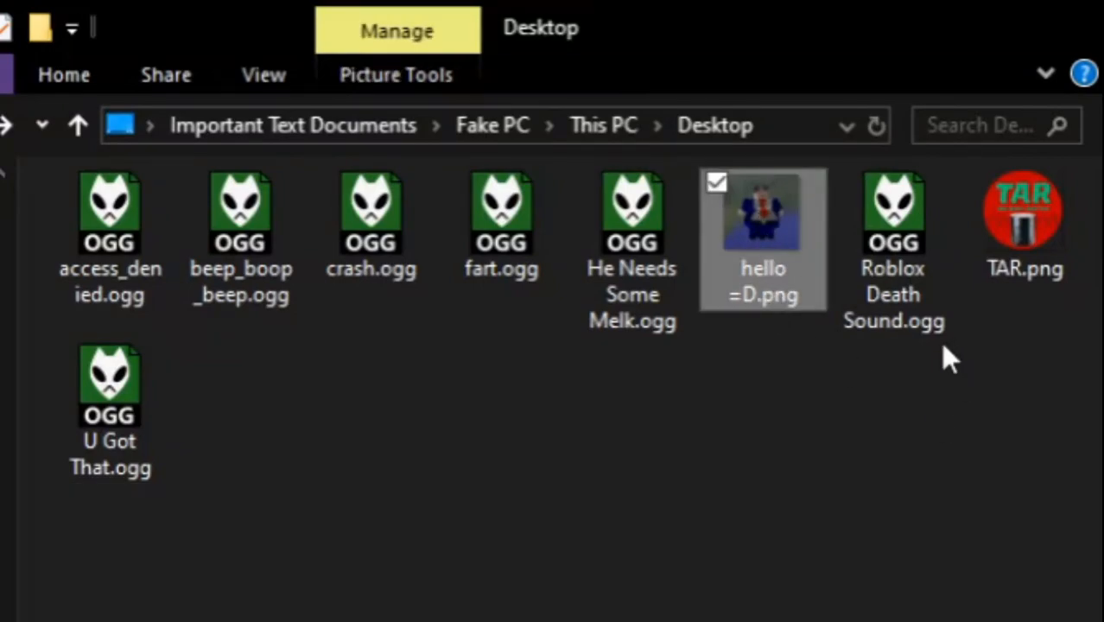
click(1023, 211)
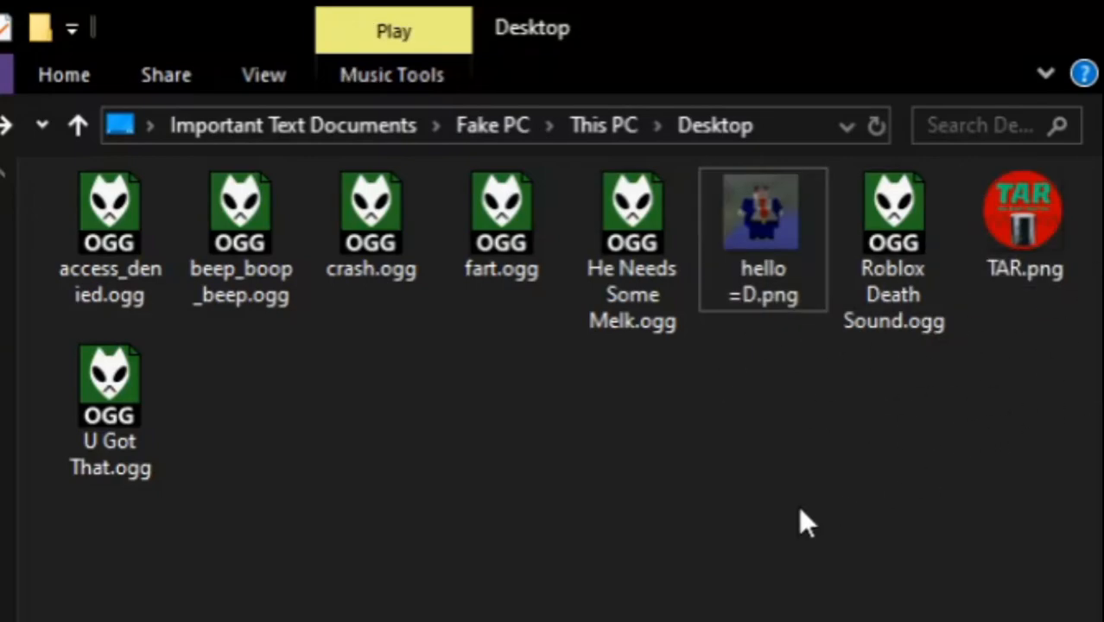
click(764, 210)
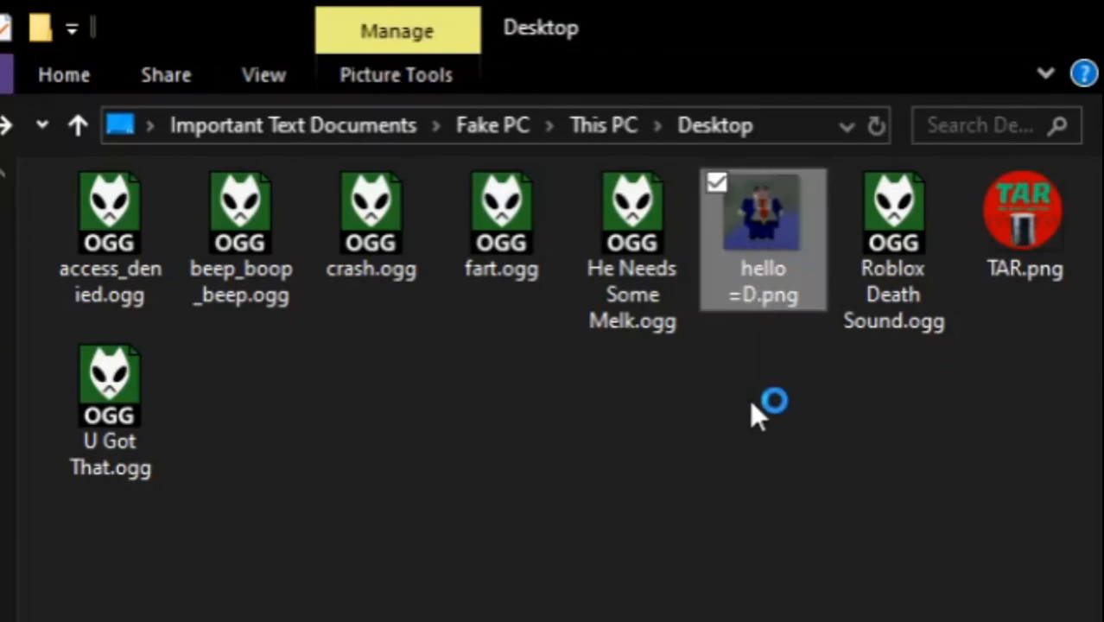
mouse_move(419, 544)
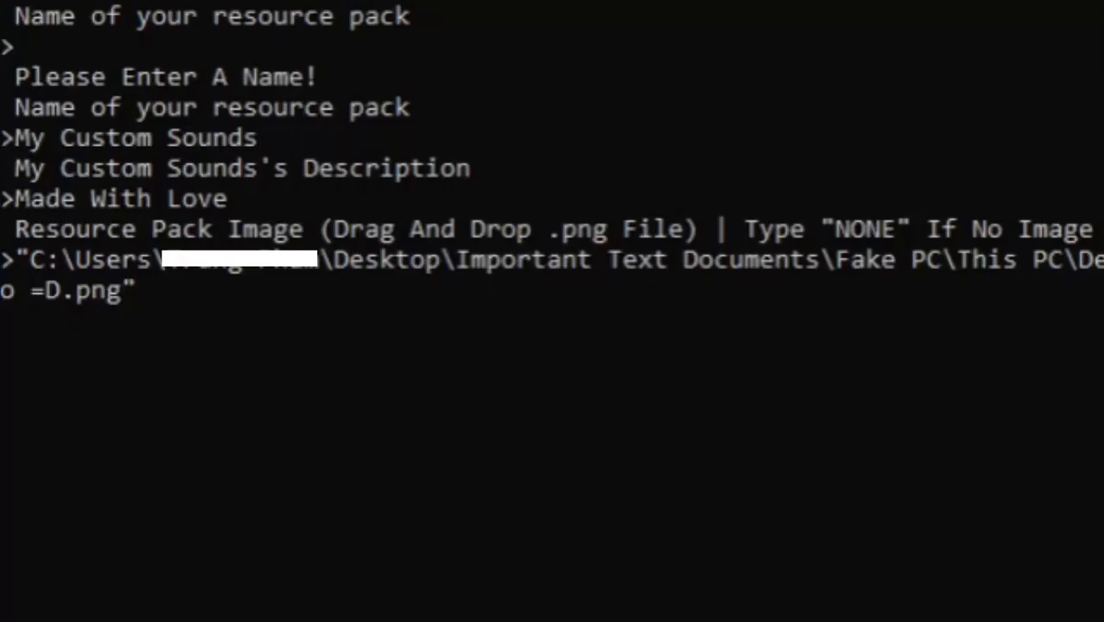
- Accept the dropped hello =D.png path as the resource pack image
key(enter)
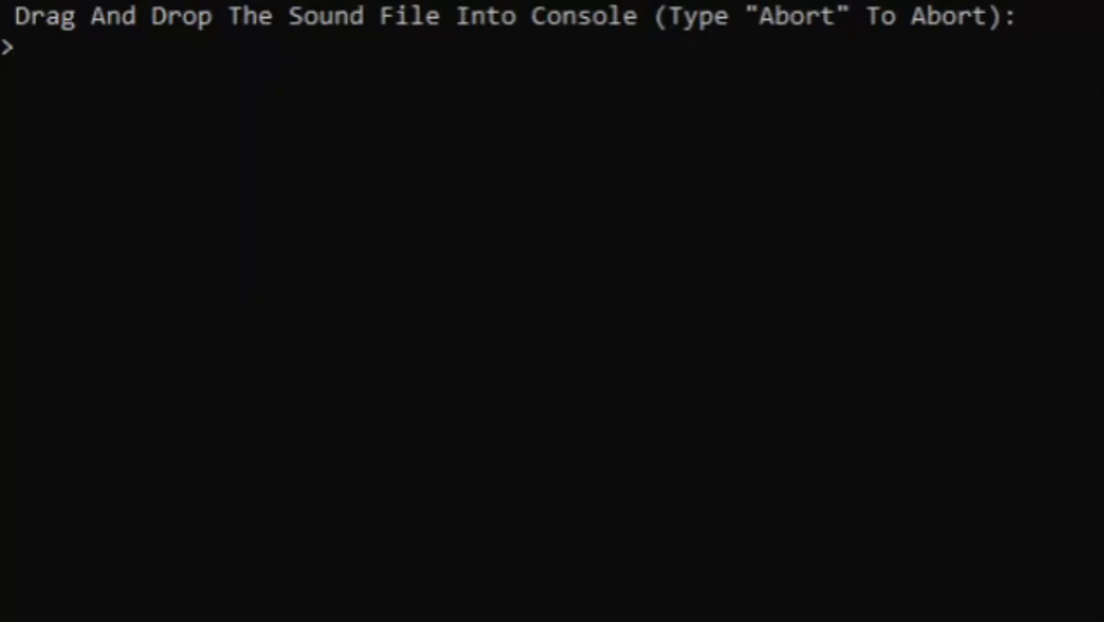
mouse_move(429, 38)
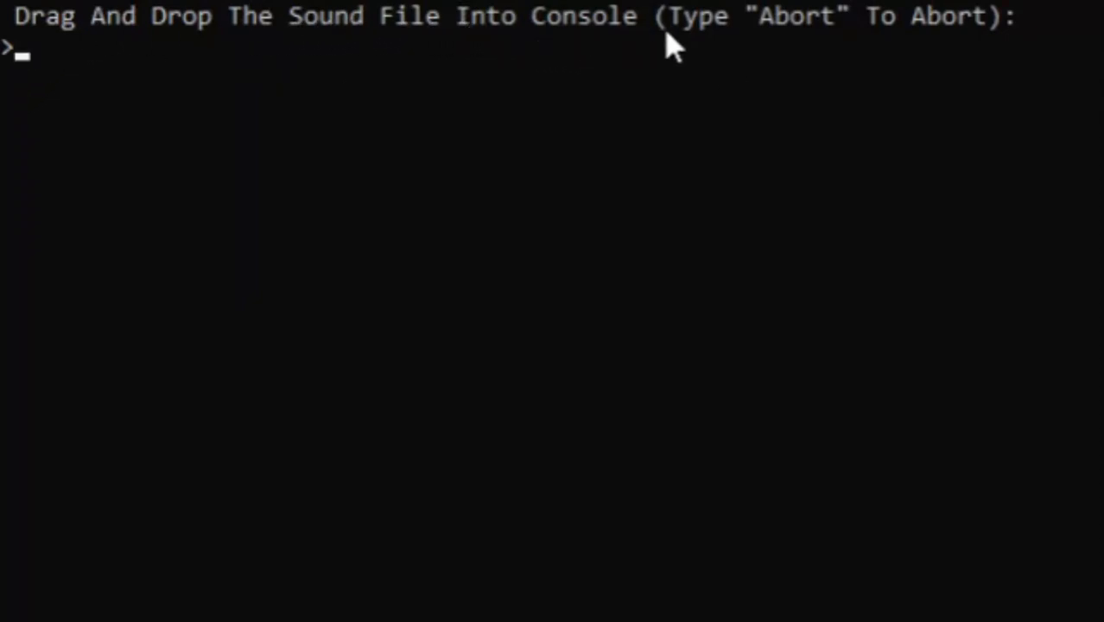
- Answer the Add Sound prompt with 'a', aborting back to the main menu
text(a)
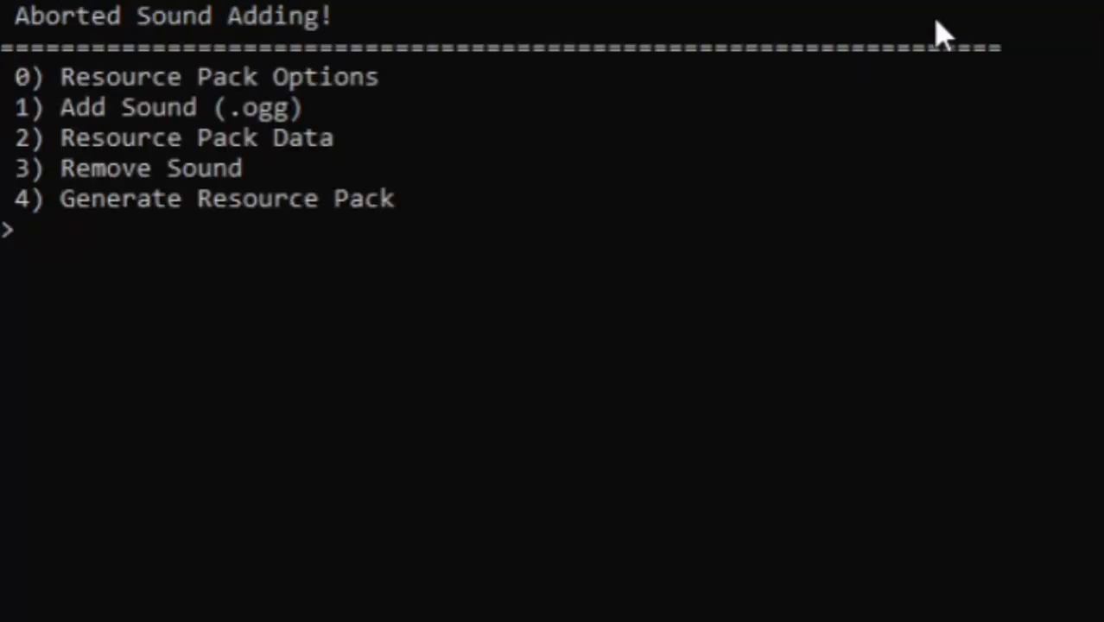
- Add the dropped .ogg sounds including crash.ogg, then choose option 3, Remove Sound
text(1)
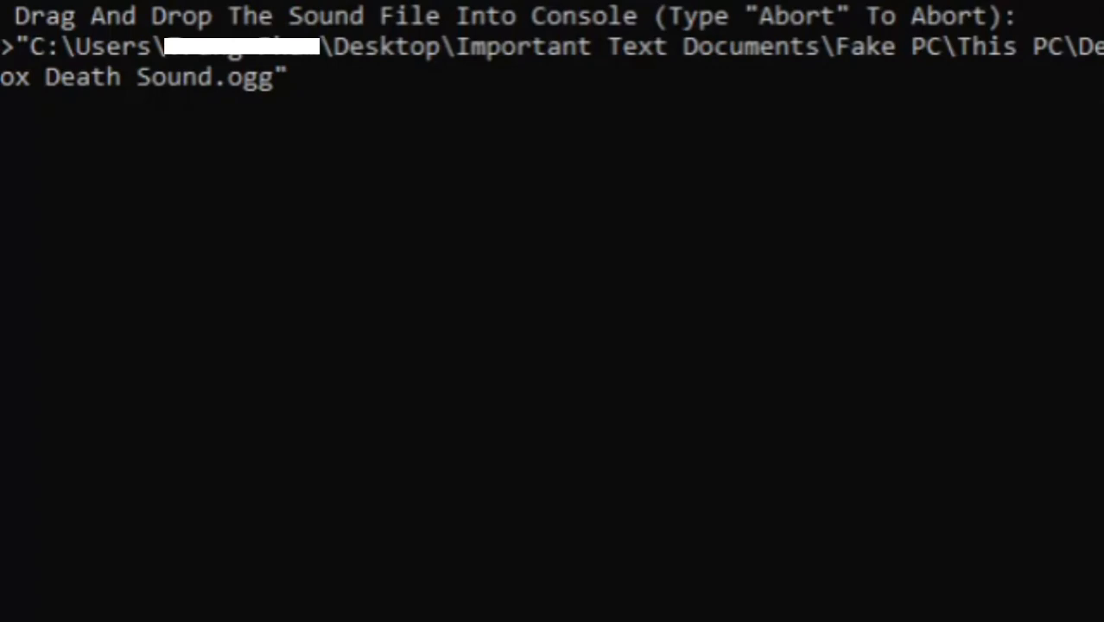
key(enter)
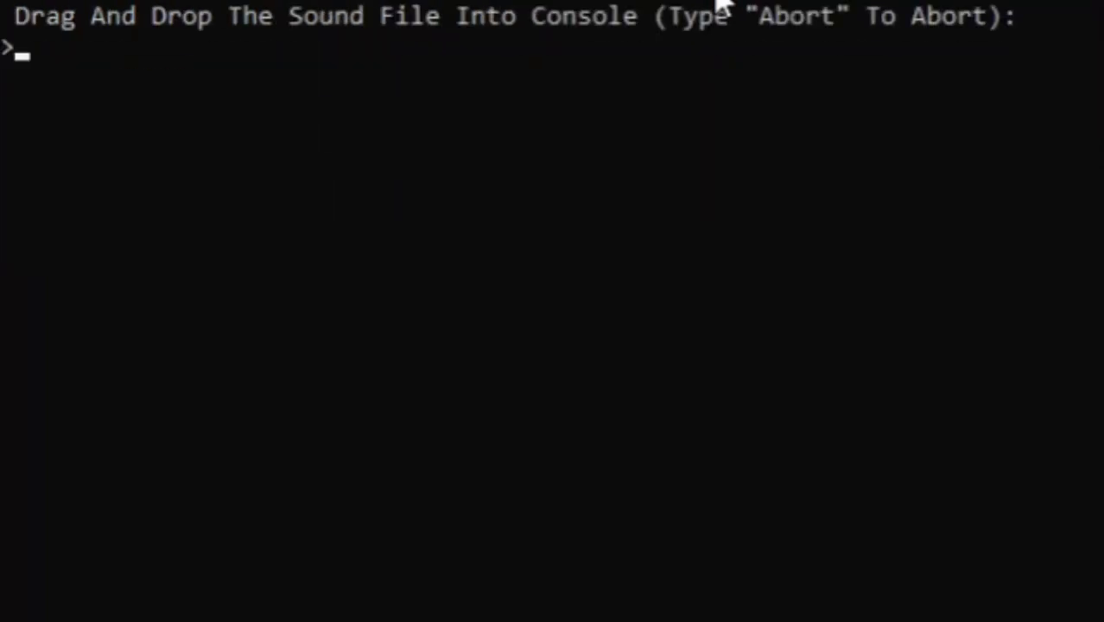
mouse_move(930, 342)
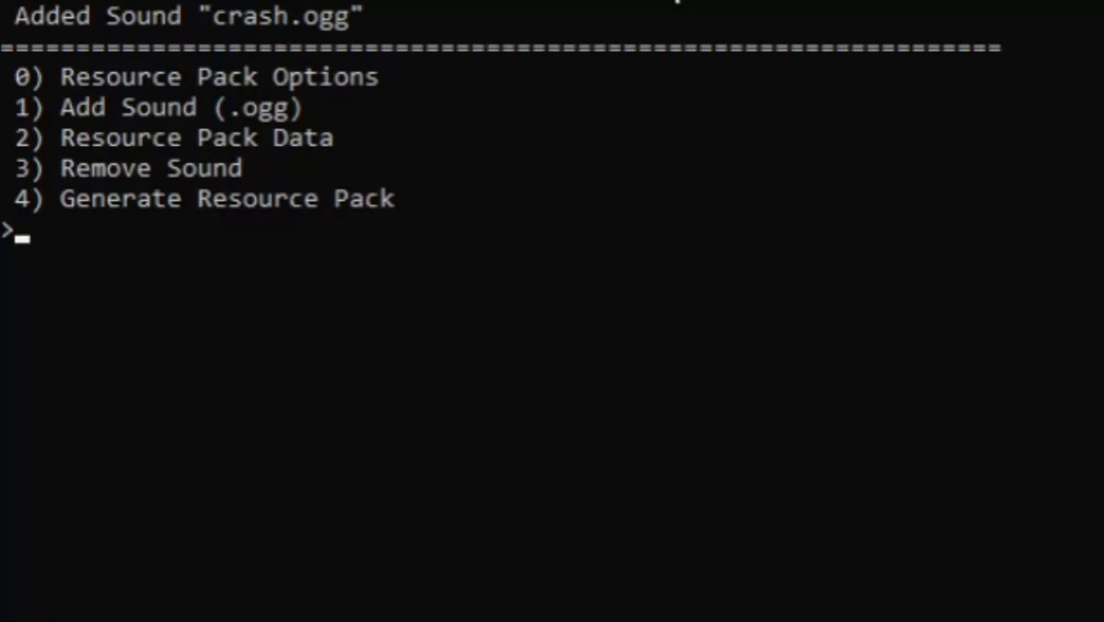
text(3)
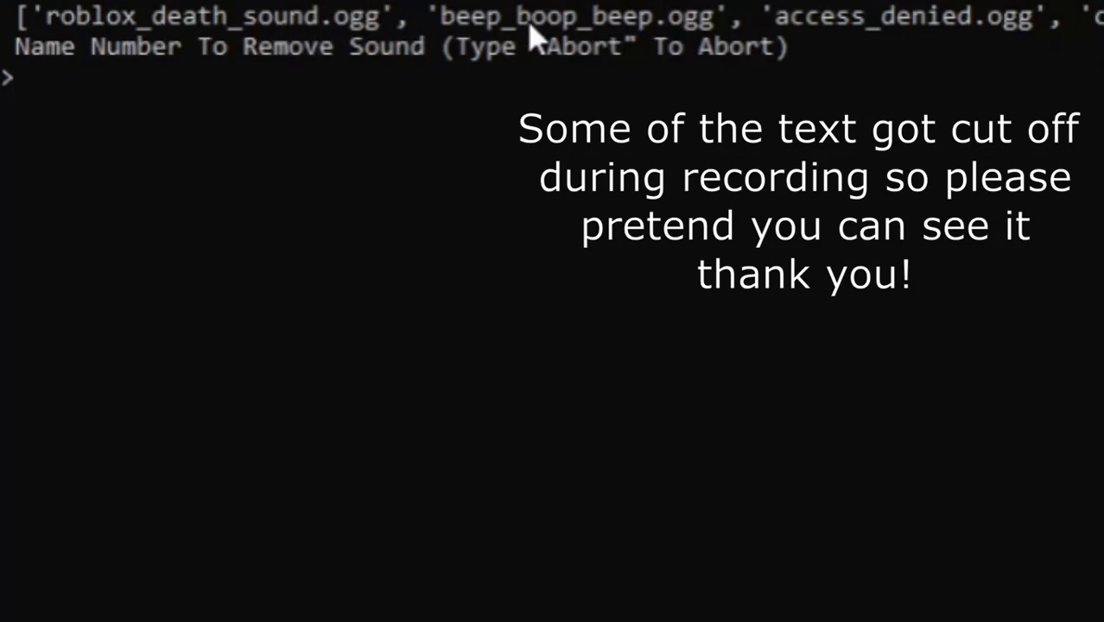
mouse_move(699, 349)
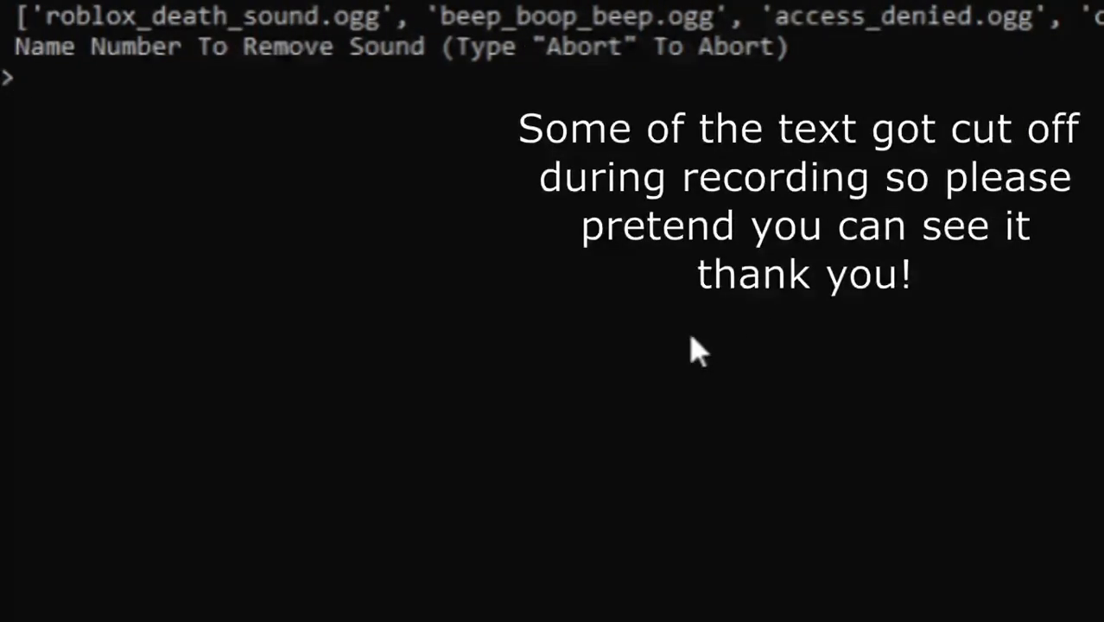
- Pick sound 4, crash.ogg, and confirm its deletion with 1
text(4)
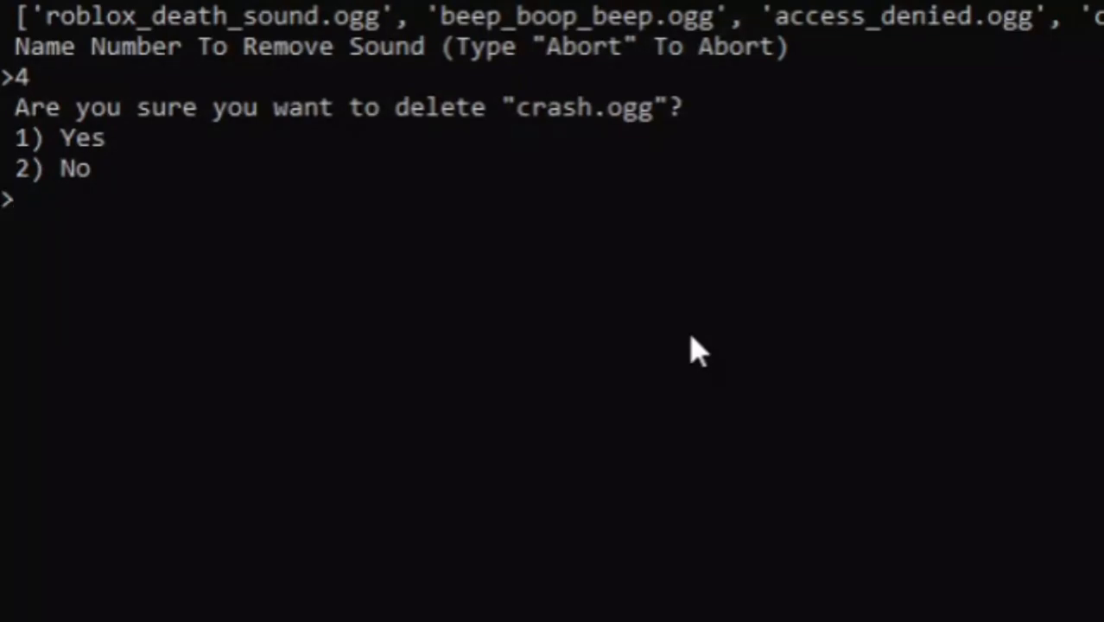
text(1)
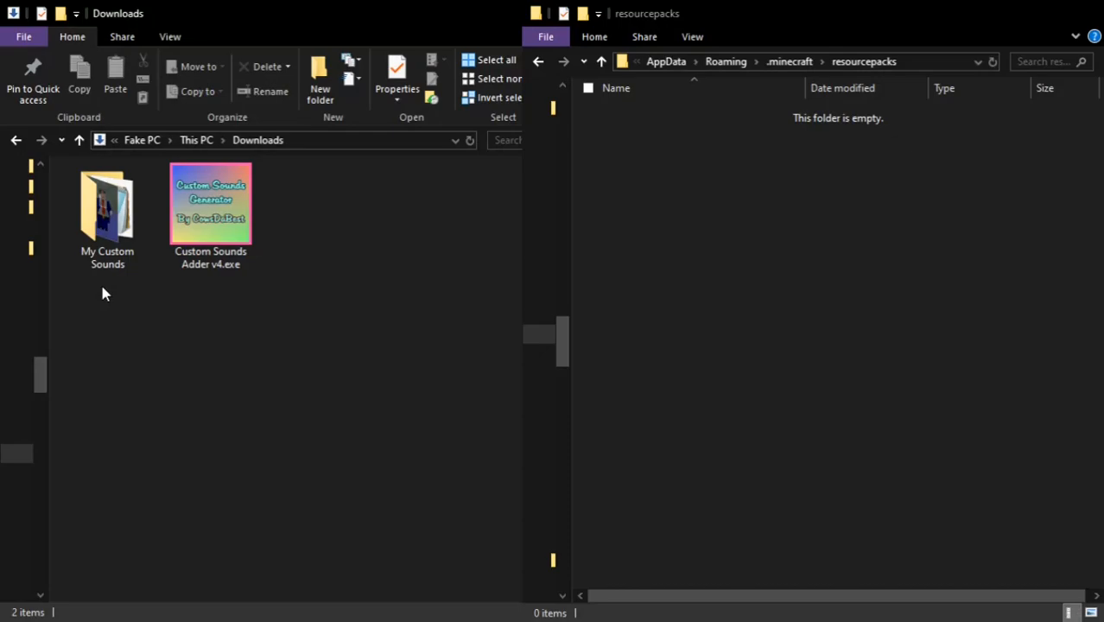
- Browse into the generated My Custom Sounds folder shown as large icons
click(107, 216)
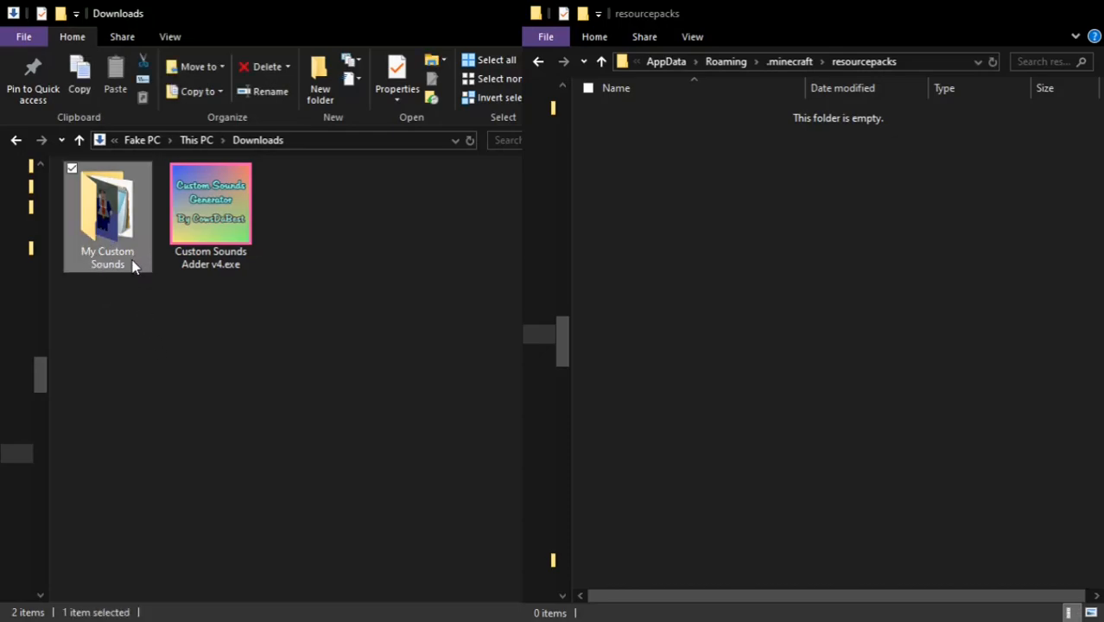
double_click(107, 207)
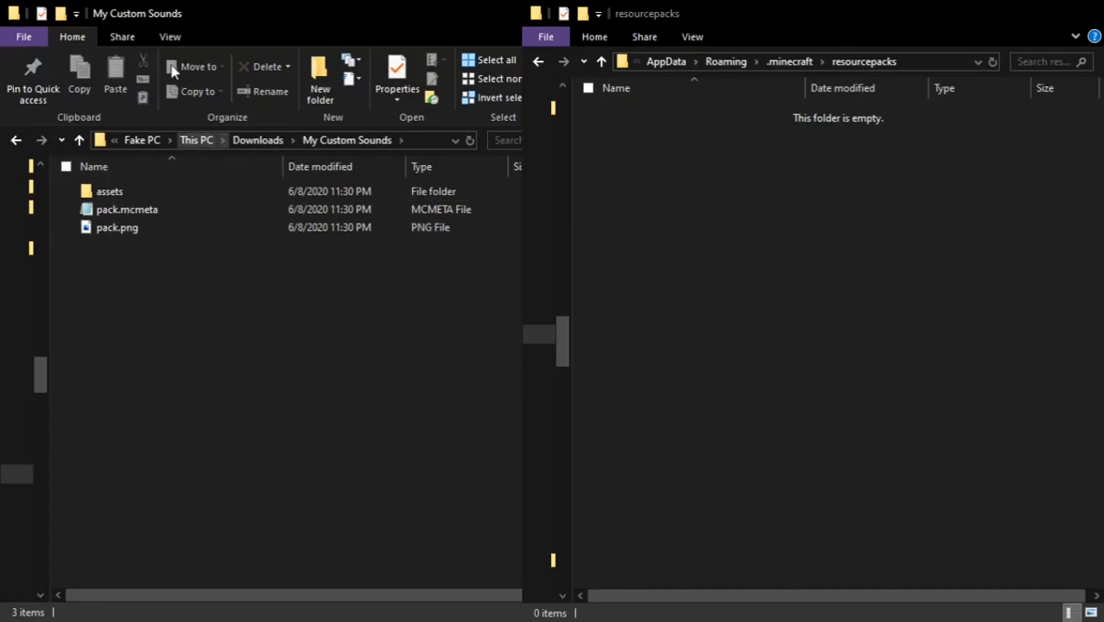
click(170, 36)
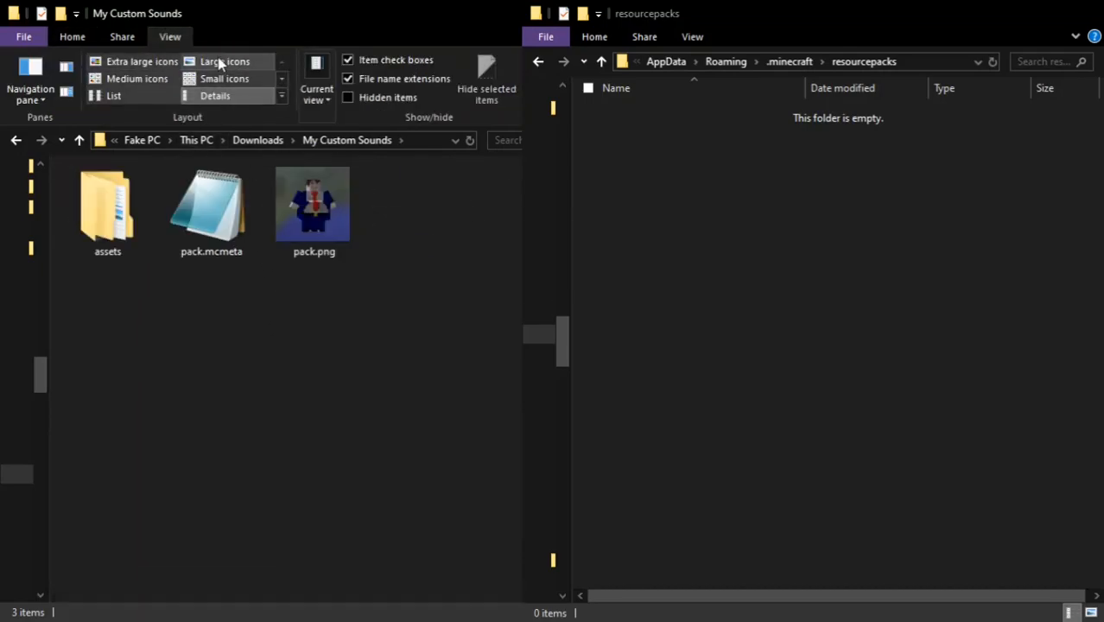
click(314, 207)
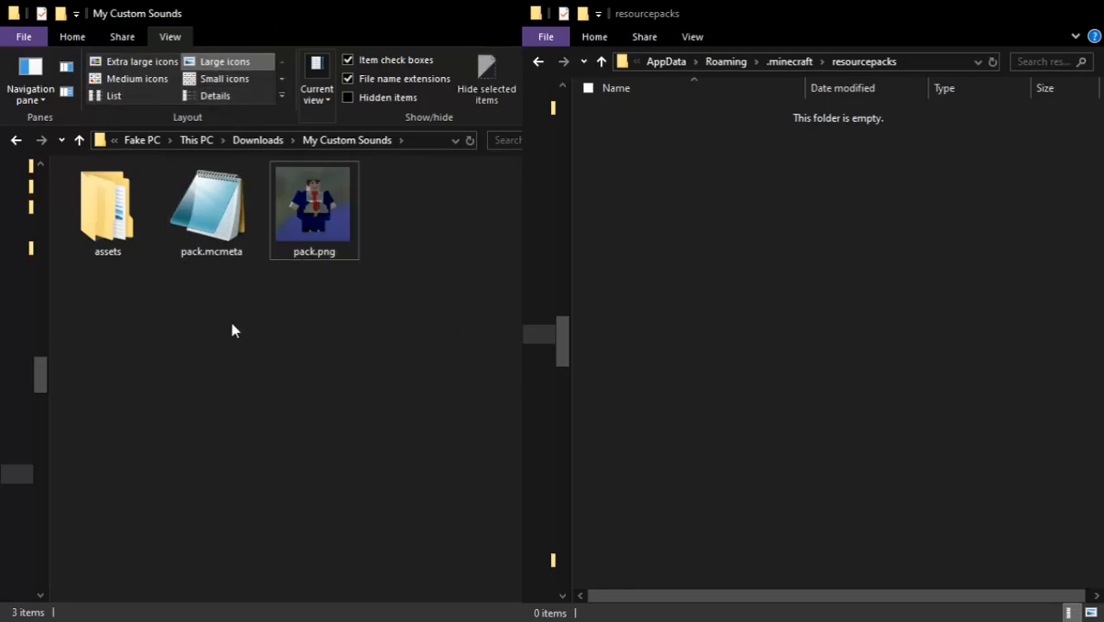
- Review pack.mcmeta in Notepad, then drag My Custom Sounds into the resourcepacks folder
double_click(211, 204)
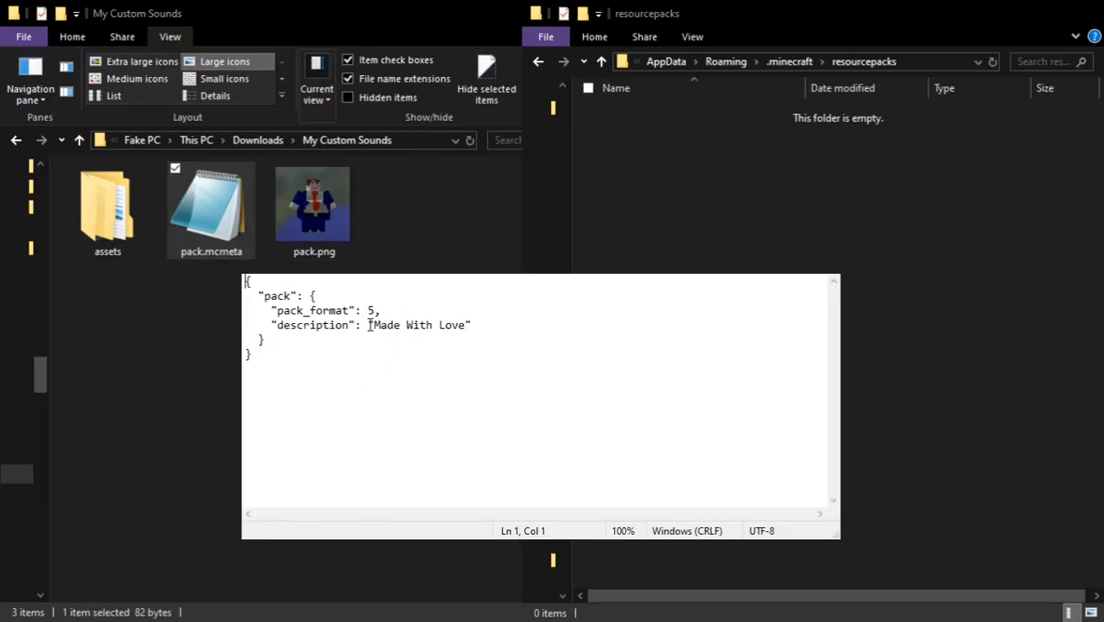
drag(373, 325, 459, 325)
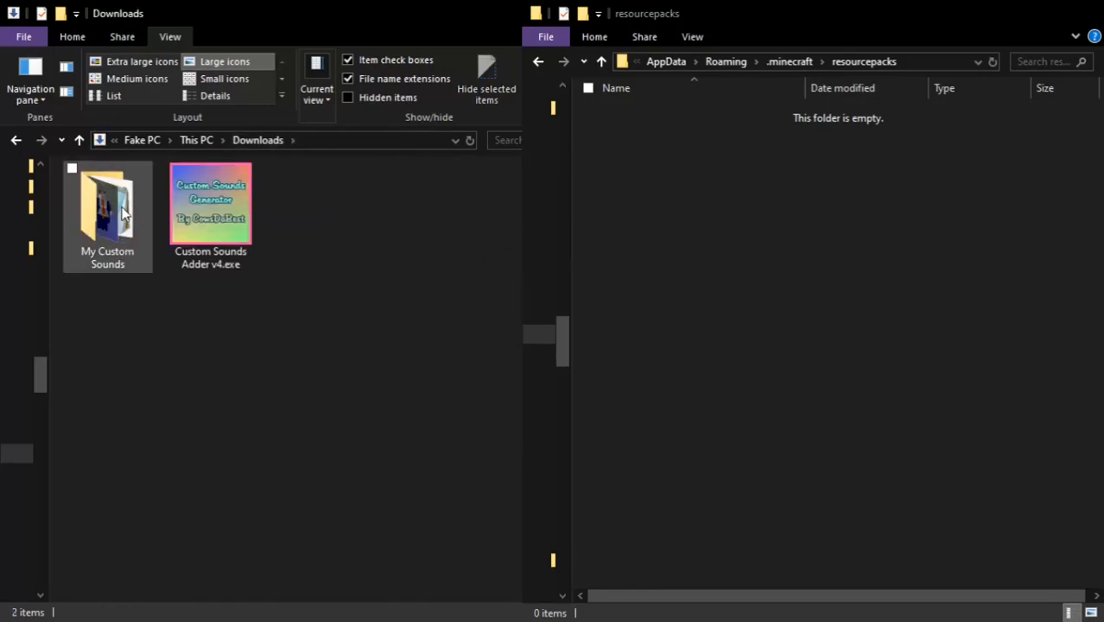
click(107, 211)
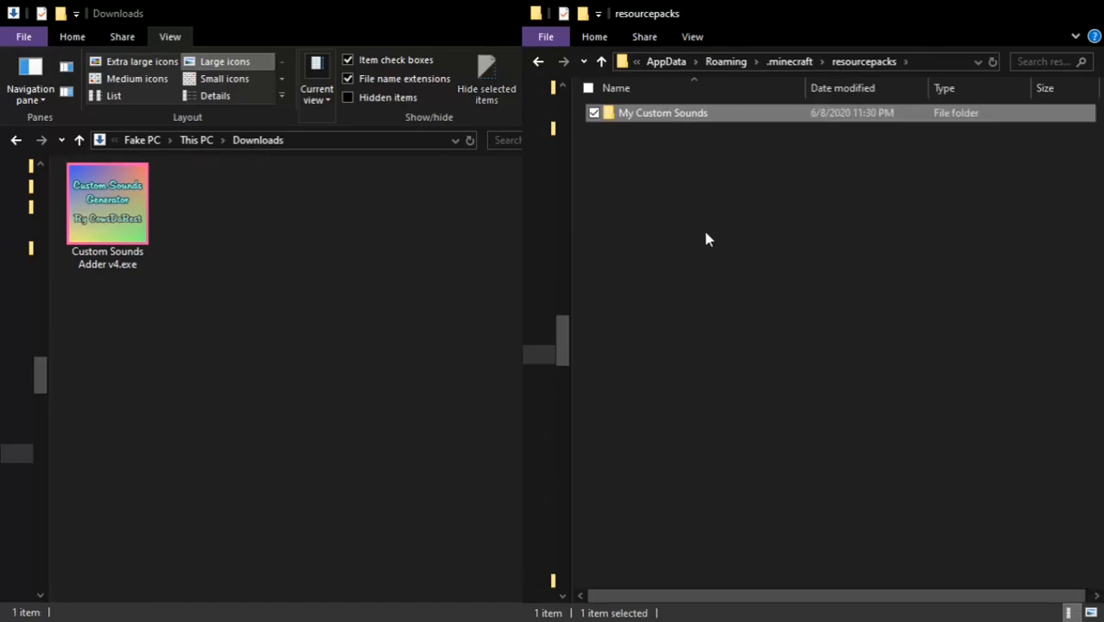
mouse_move(527, 242)
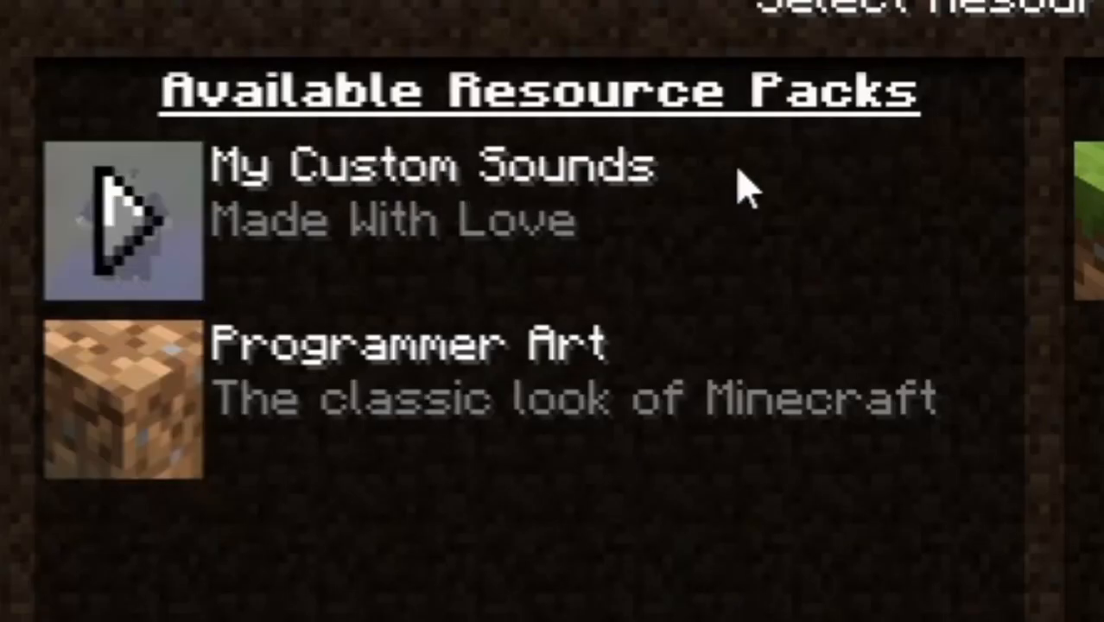
mouse_move(251, 198)
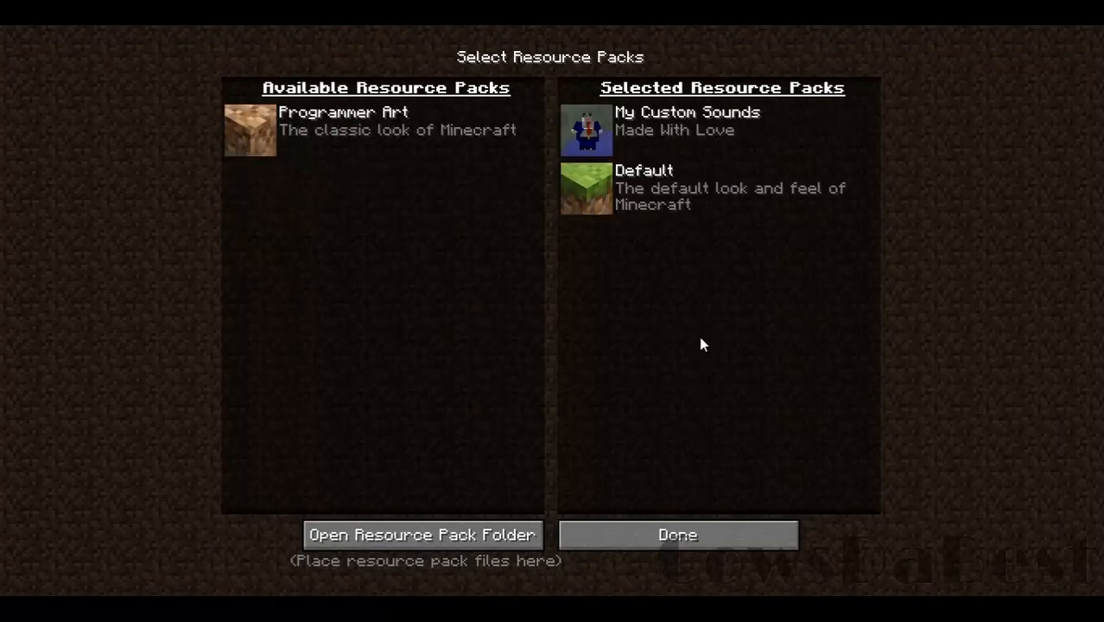
- Confirm My Custom Sounds as a selected resource pack and return to the world
click(677, 536)
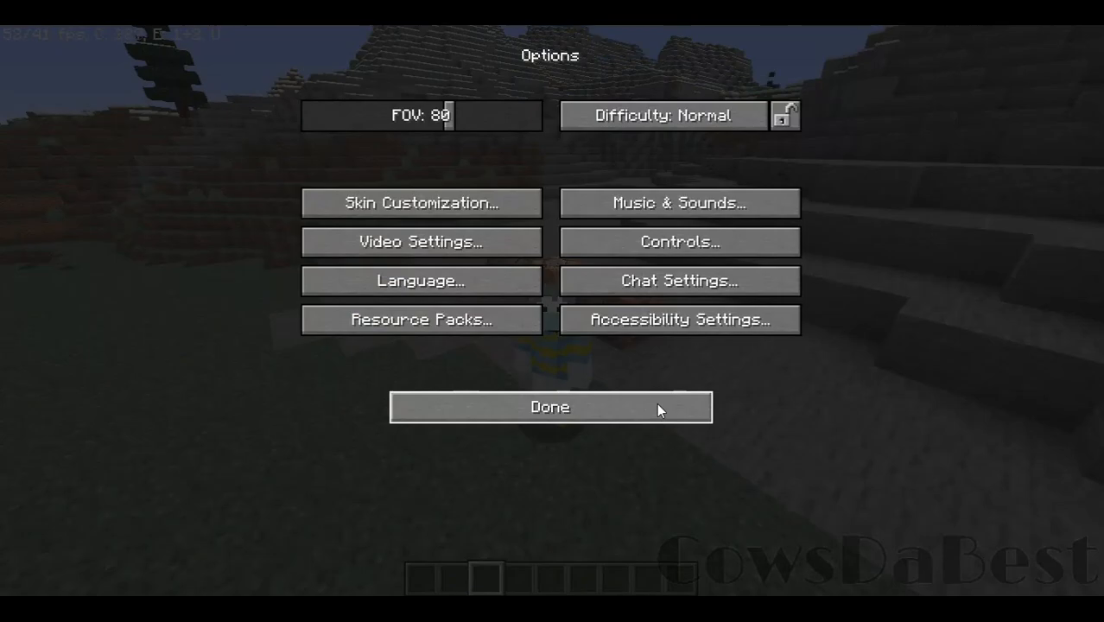
click(549, 408)
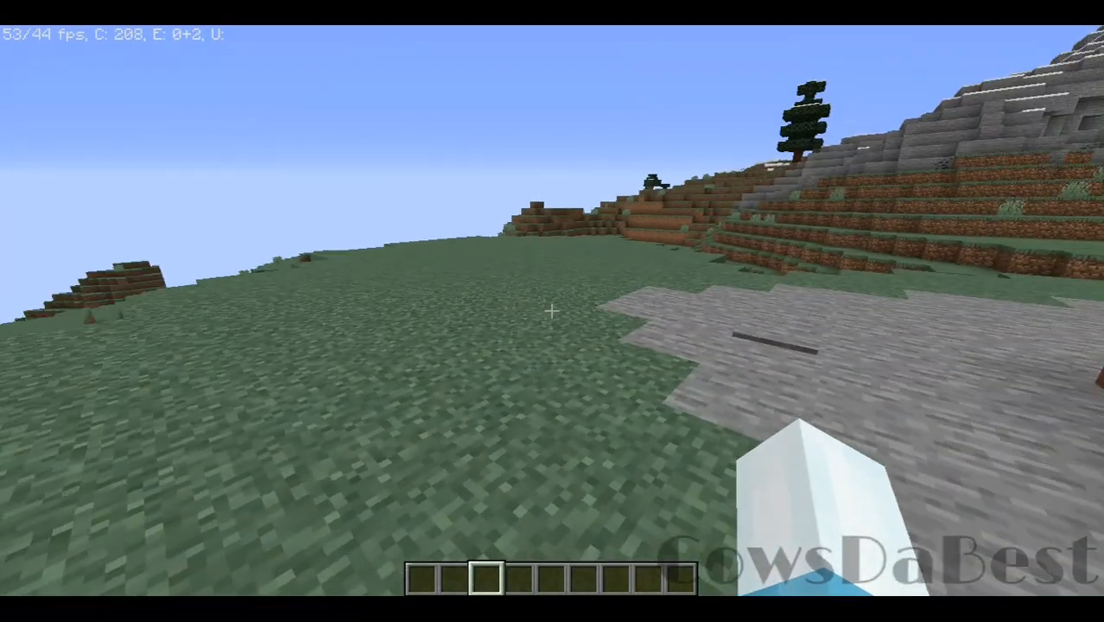
- Run /playsound commands in chat, including minecraft:sound.custom.access_denied master @a
text(/playsound minecraft:ambient.cave)
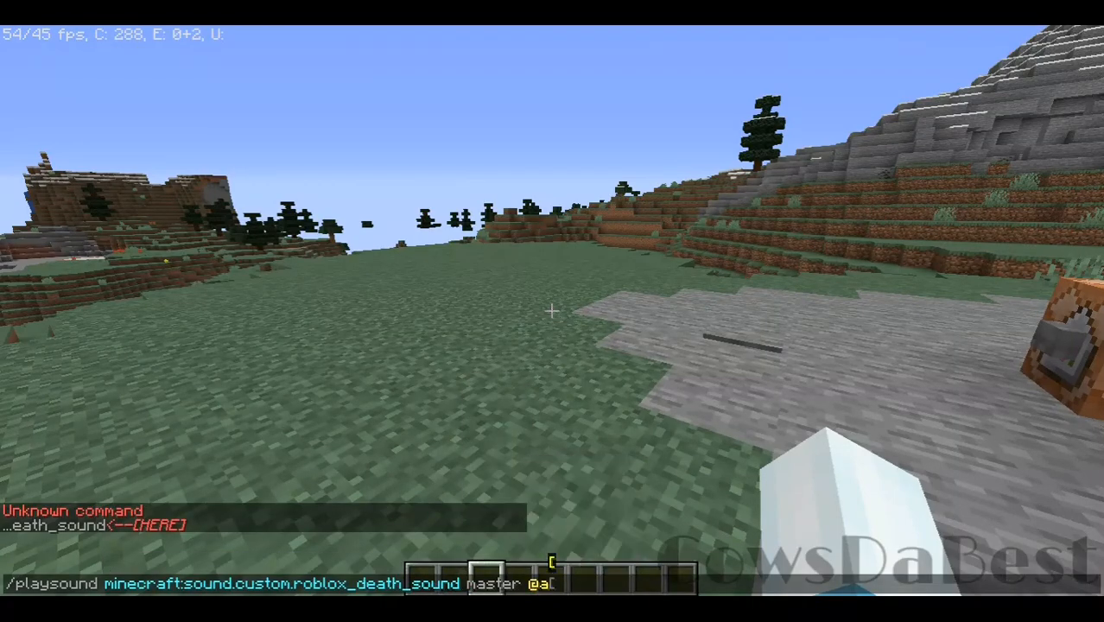
key(enter)
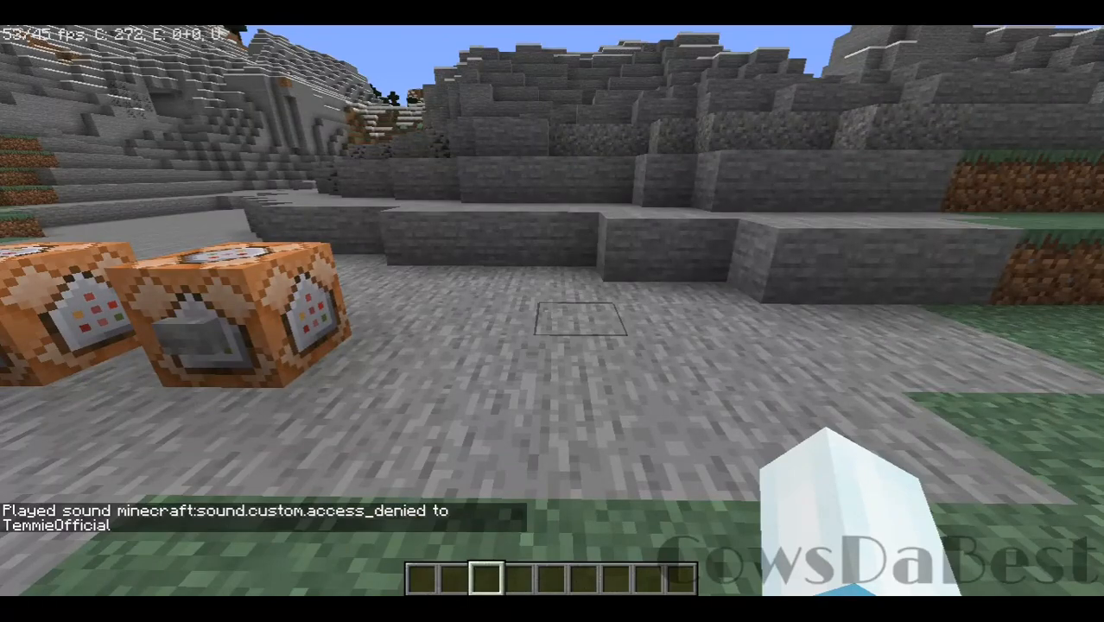
text(/playsound minecraft:sound.custom.access_denied master @a)
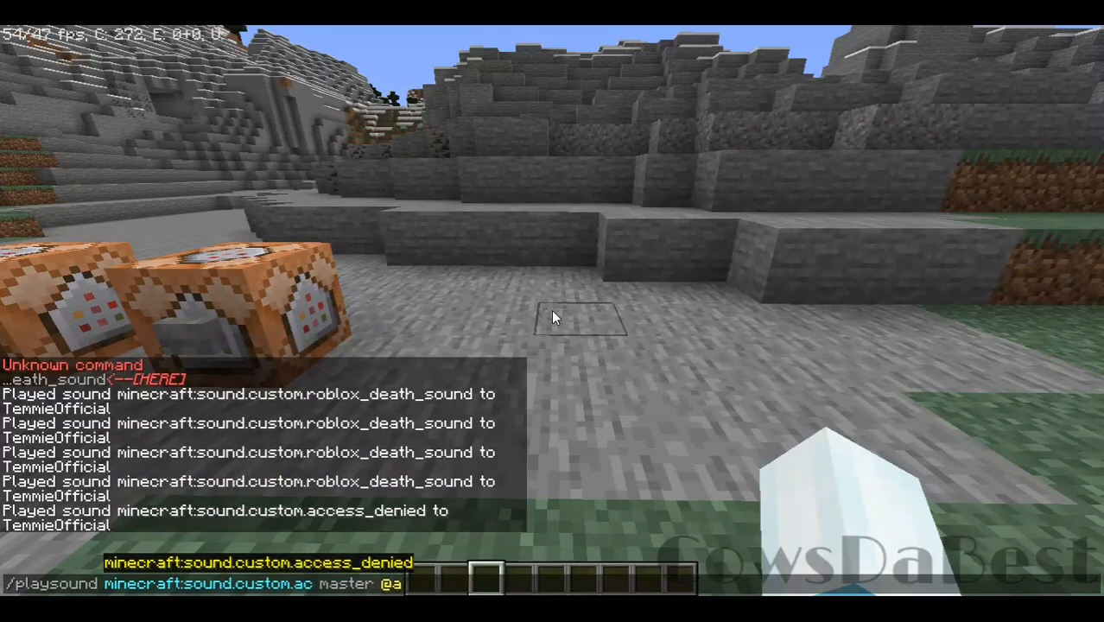
key(enter)
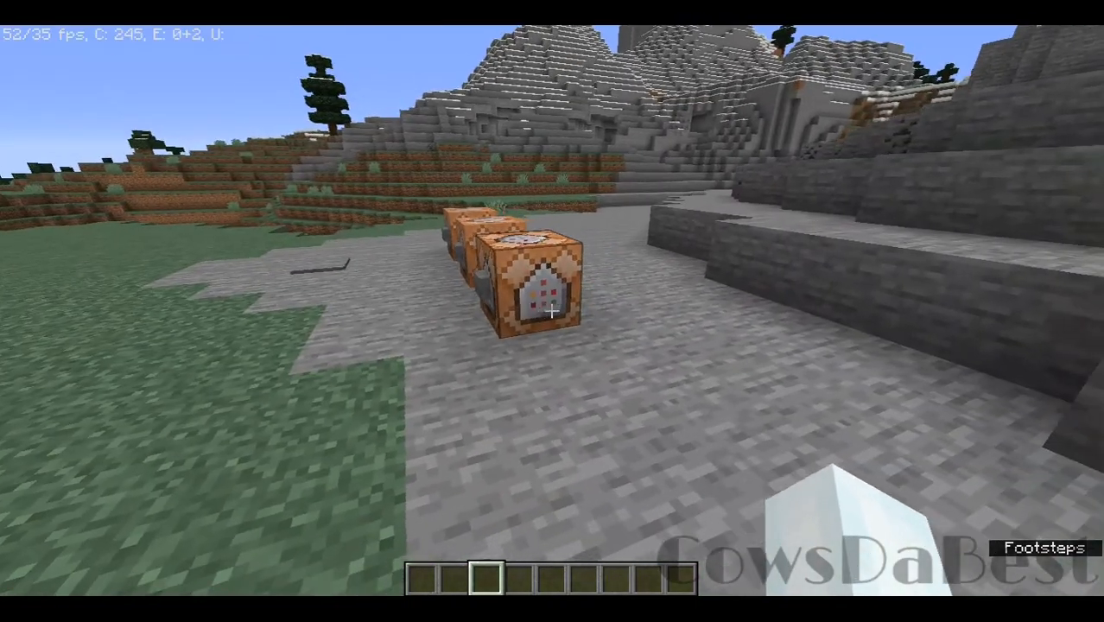
mouse_move(553, 311)
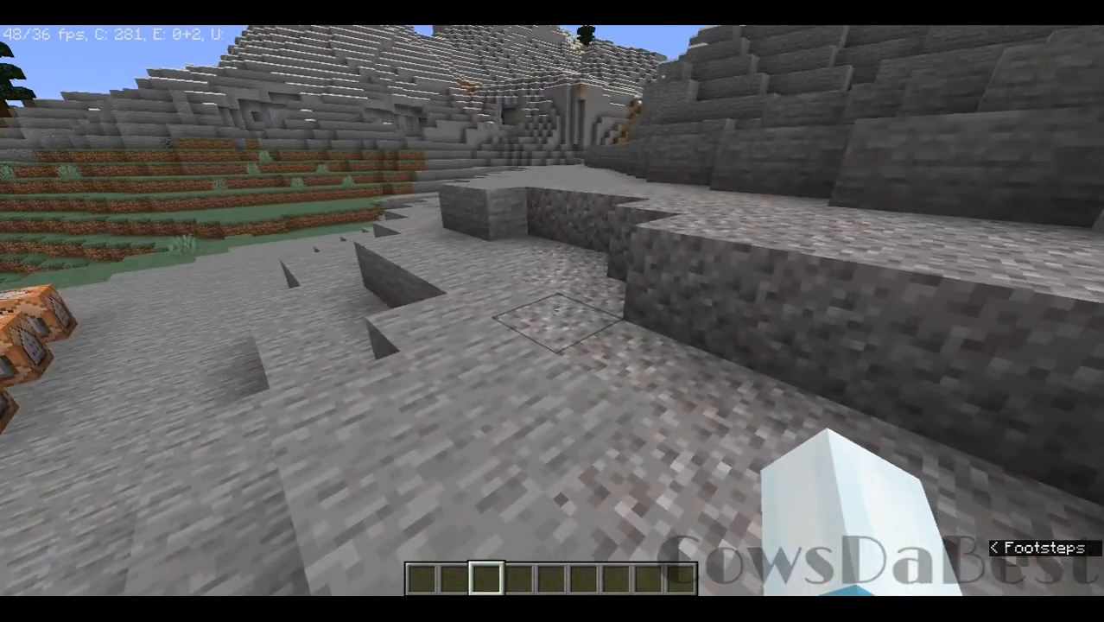